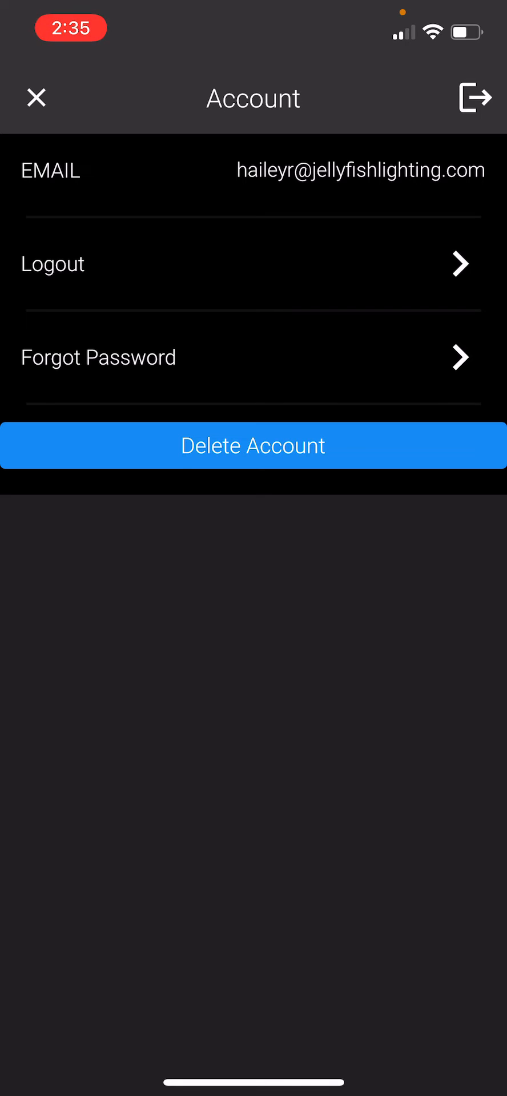
Step: Leave the Account page and return from the Add New Controller Wi-Fi steps to General setup
left_click(36, 97)
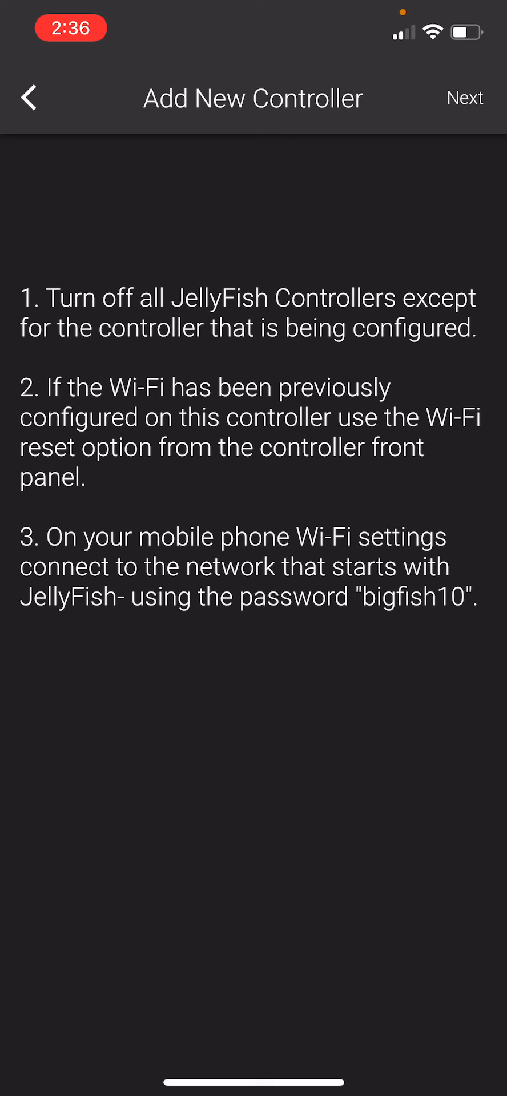
left_click(27, 97)
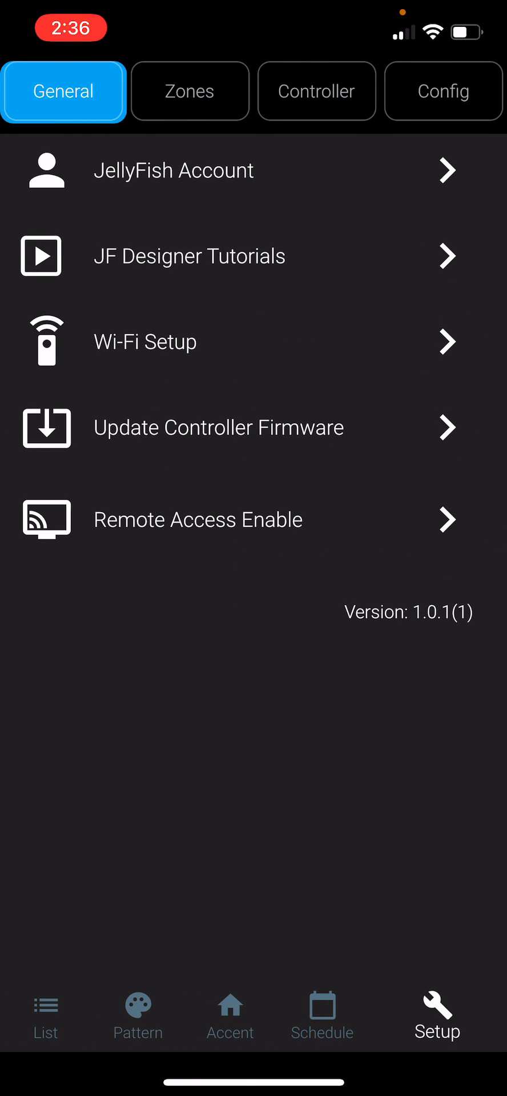